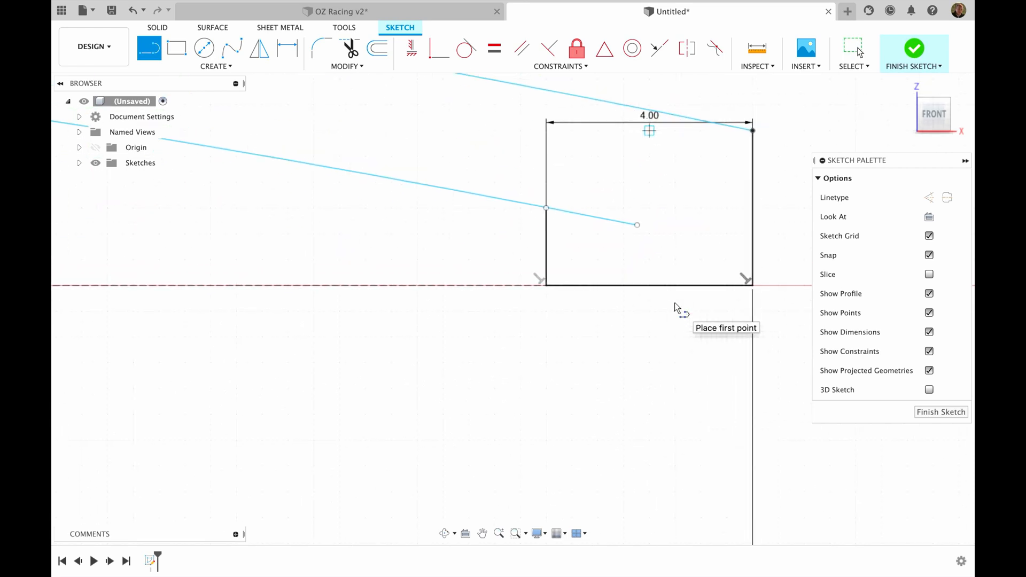
Step: Start the next line segment in the sketch from the chosen point
{"action": "left_click", "coordinate": [854, 391]}
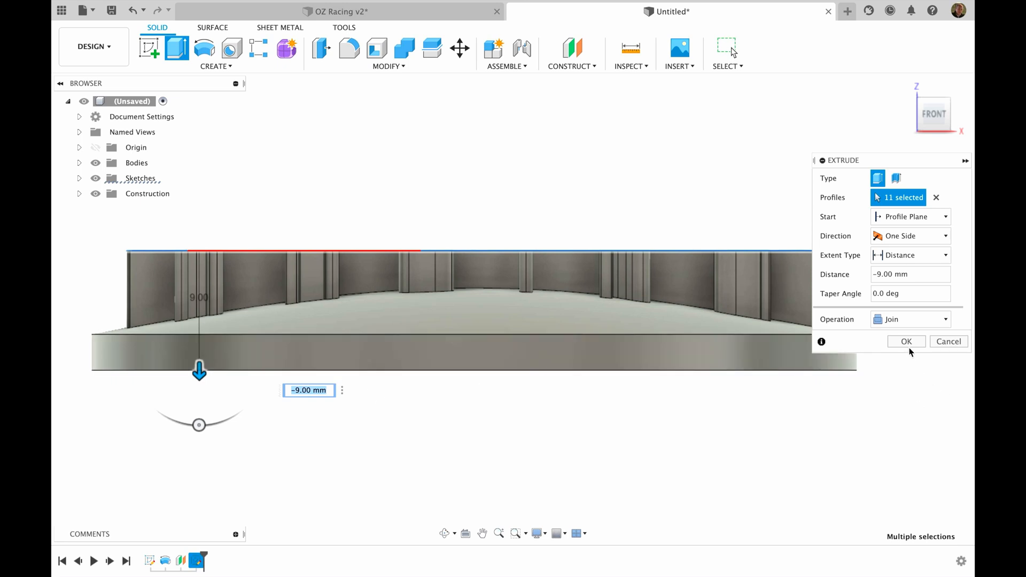
Step: Confirm the -9 mm Join extrude of the 11 logo profiles
{"action": "left_click", "coordinate": [905, 341]}
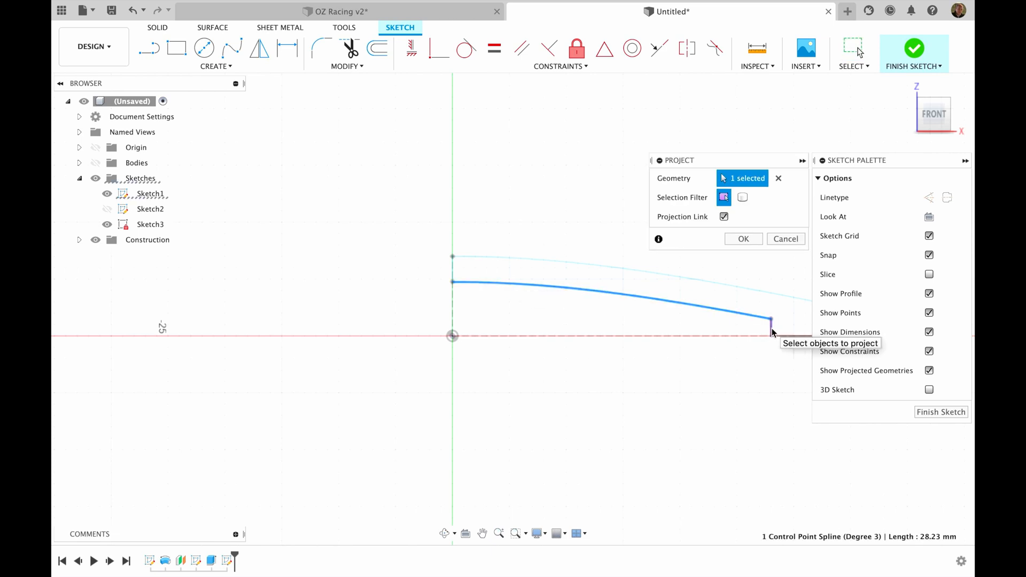
Step: Project the curved disk edge spline into the new sketch
{"action": "left_click", "coordinate": [772, 330]}
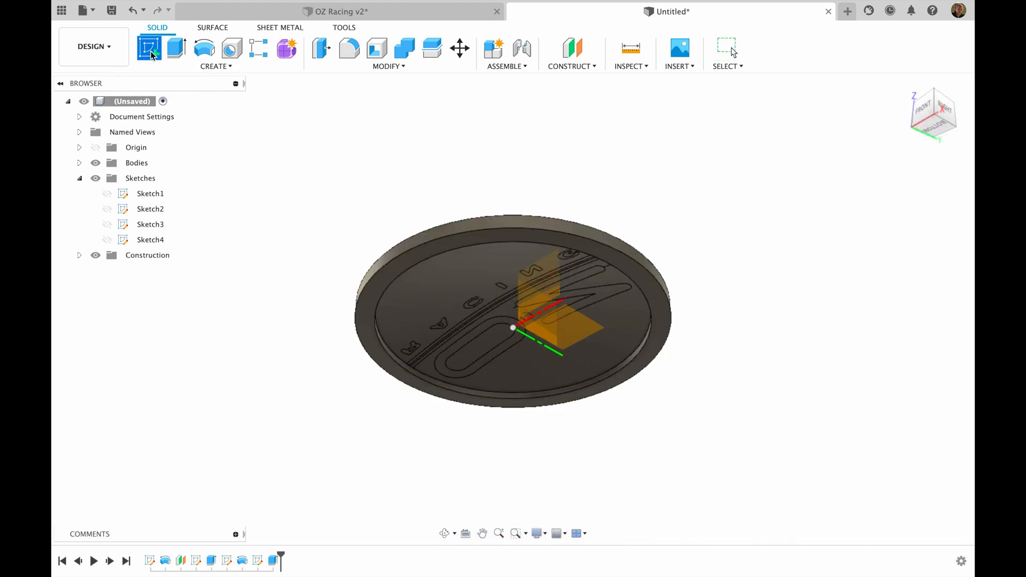
Step: Begin a new sketch for the circle on the disk's bottom face
{"action": "left_click", "coordinate": [150, 48]}
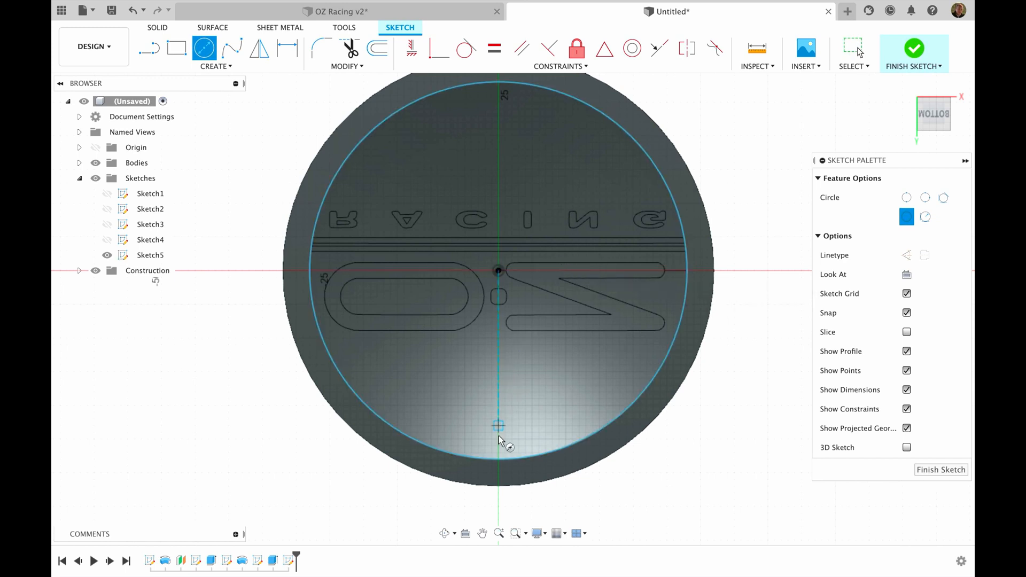